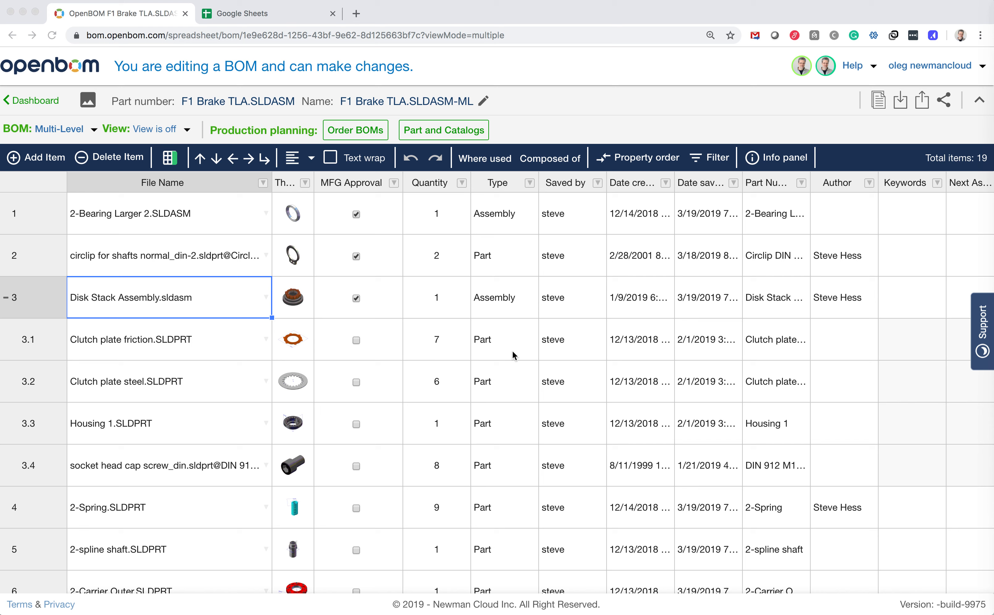
pyautogui.moveTo(358, 362)
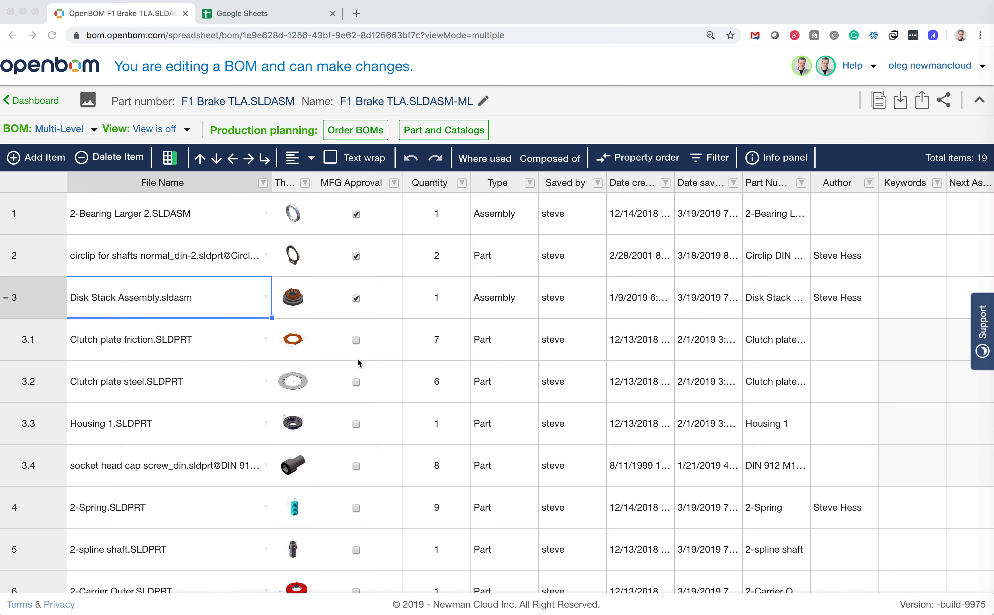
pyautogui.moveTo(301, 325)
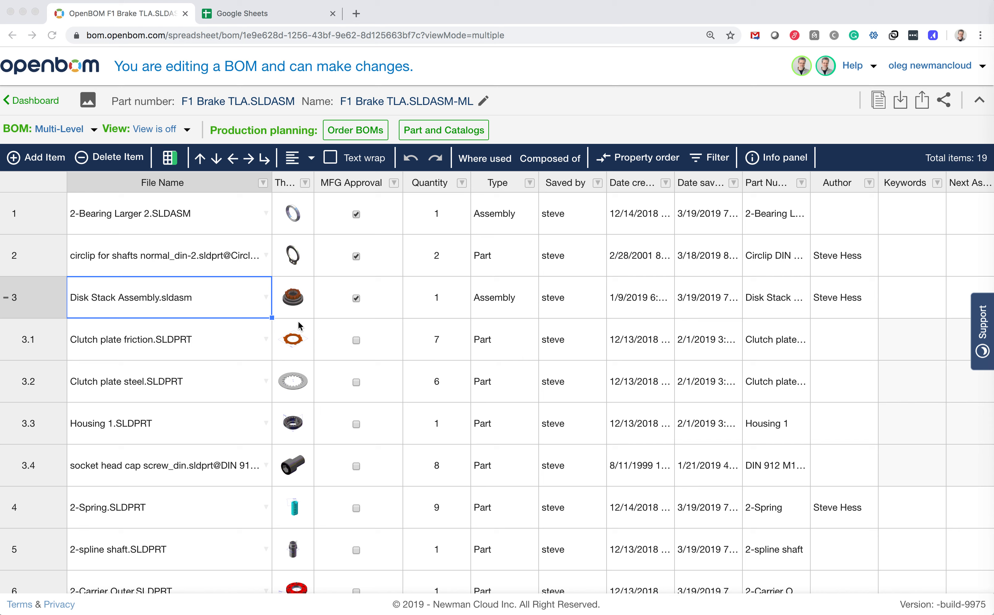
pyautogui.moveTo(310, 349)
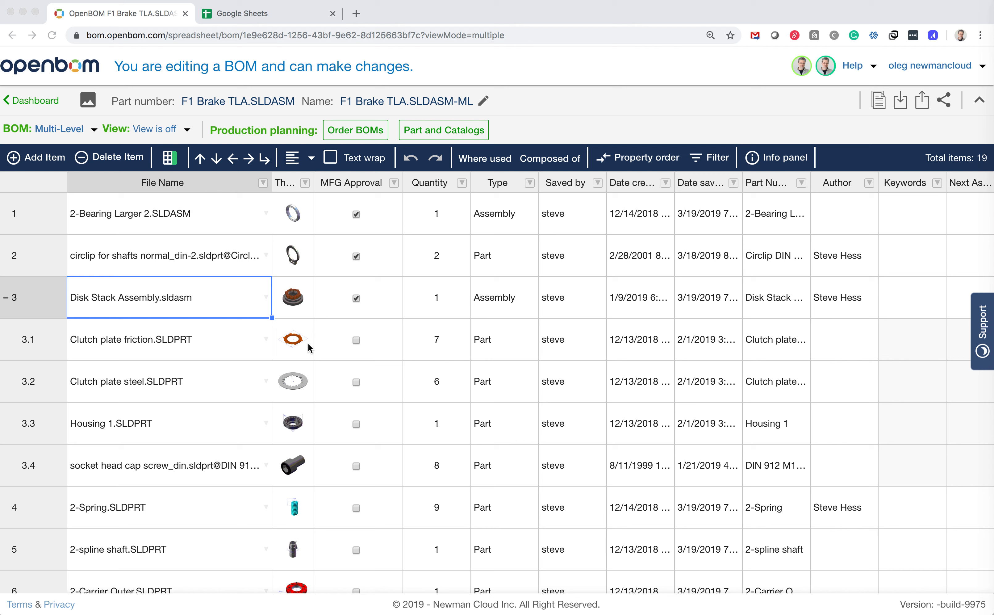
pyautogui.moveTo(412, 314)
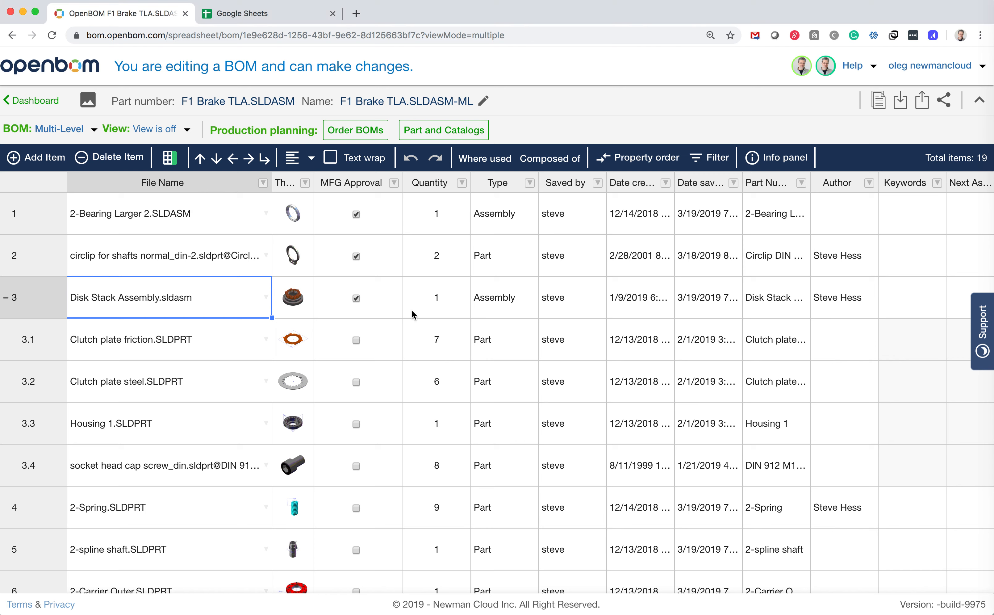
# Step: Show the File Name property info: alias of Part Number, text type, unique index
pyautogui.click(435, 297)
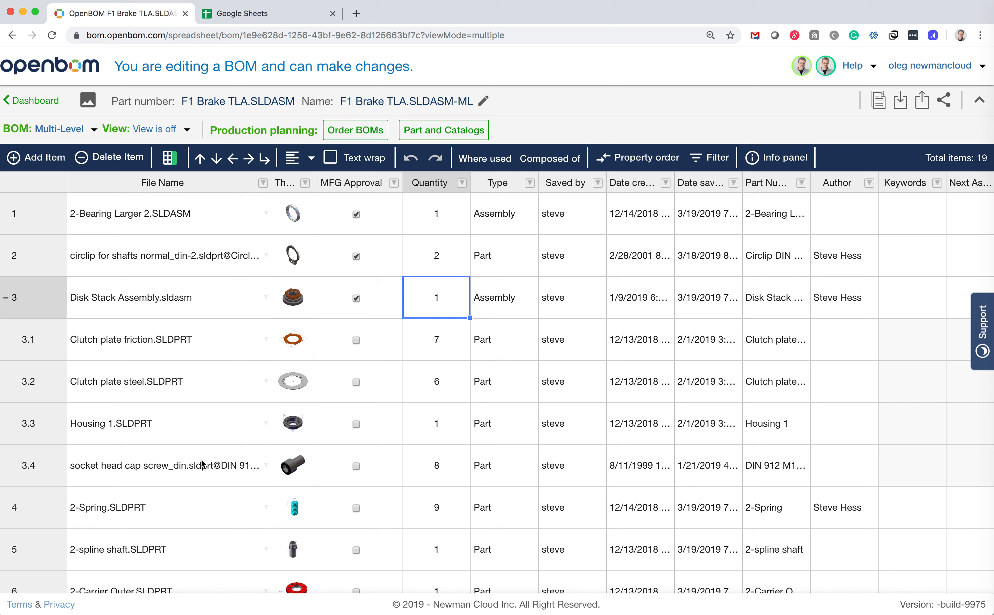
pyautogui.moveTo(263, 267)
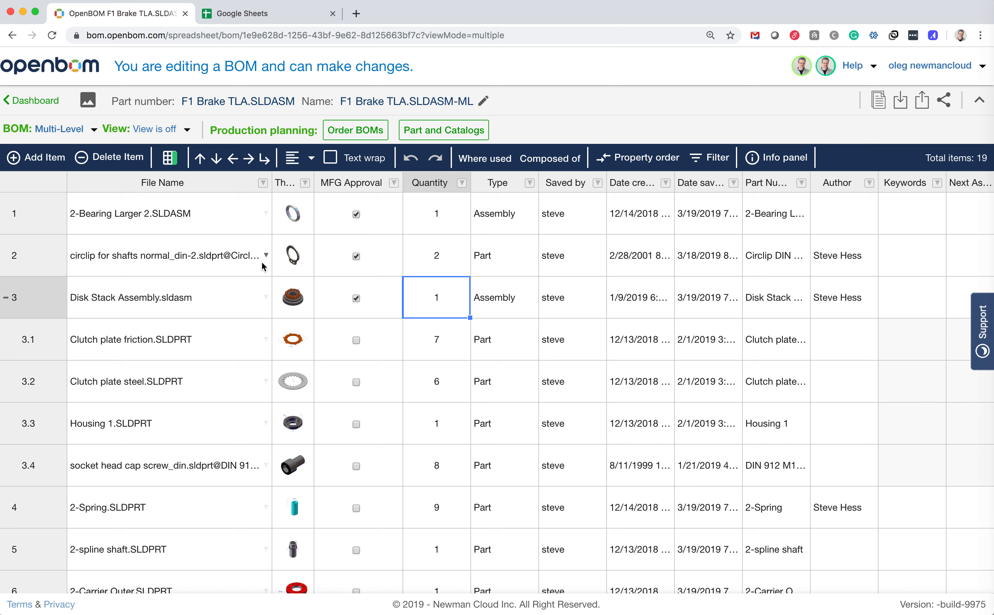
pyautogui.moveTo(206, 366)
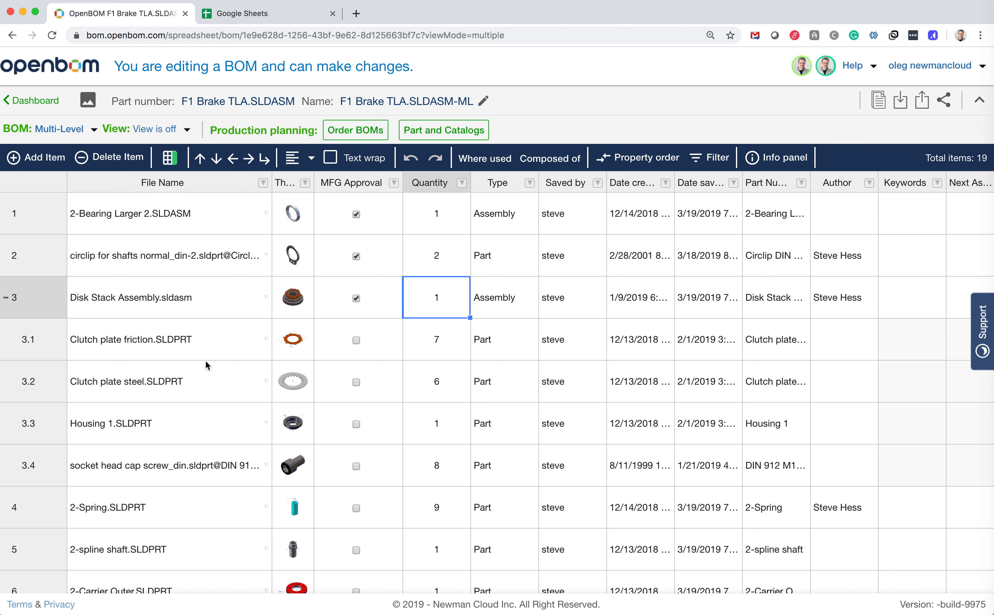
pyautogui.click(168, 213)
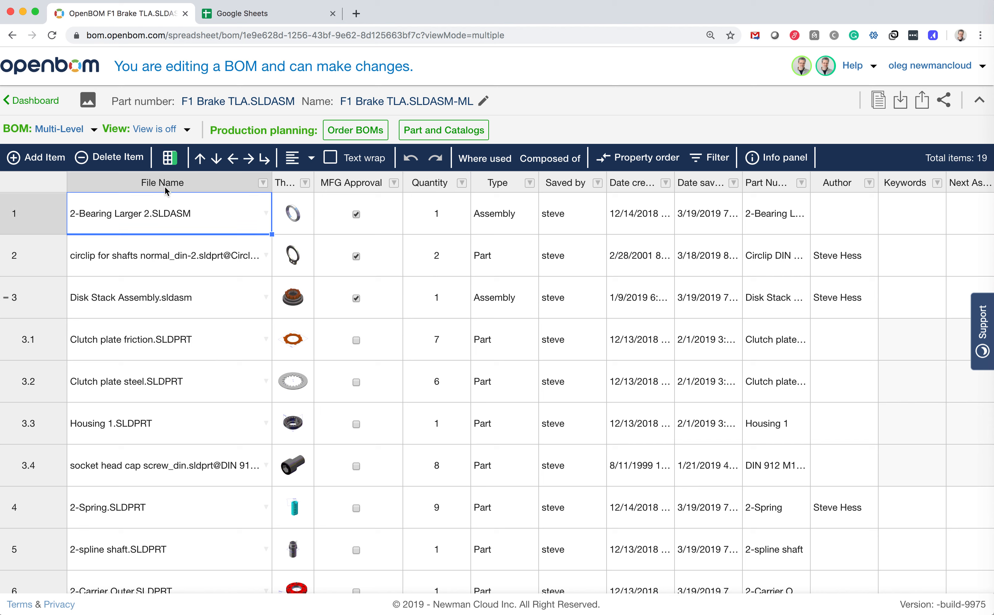
pyautogui.moveTo(162, 191)
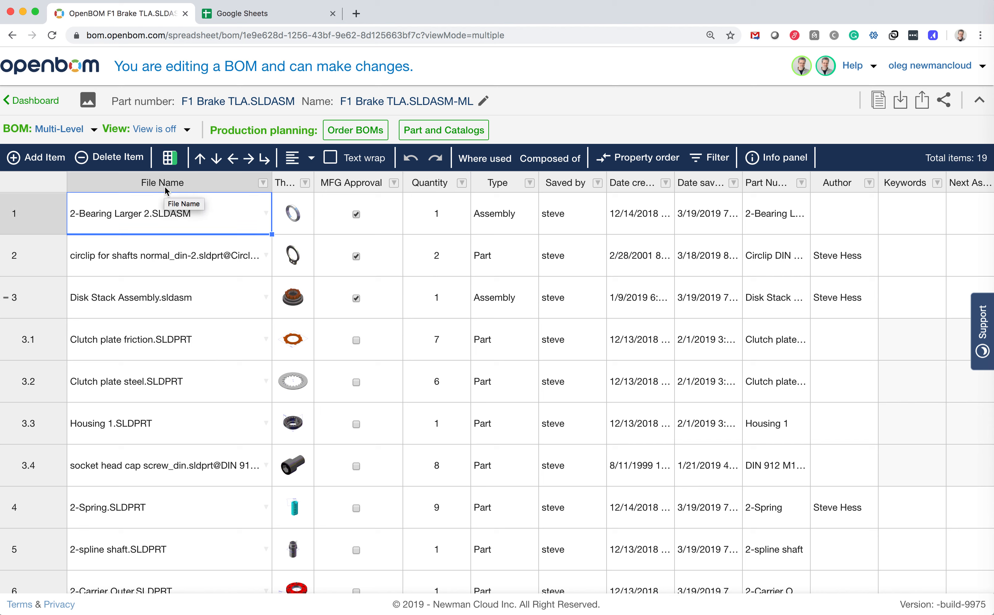
pyautogui.moveTo(149, 278)
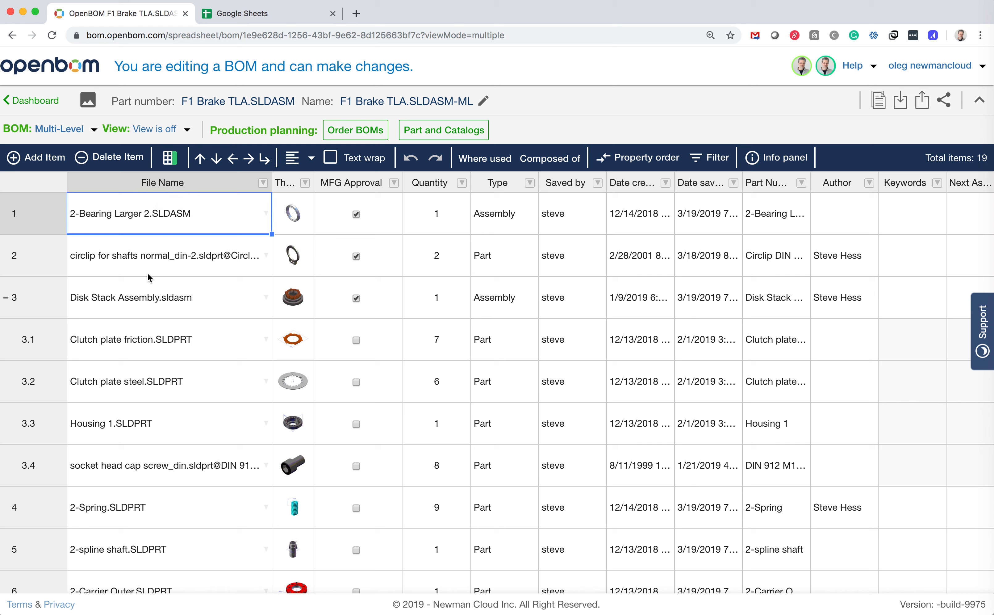
pyautogui.moveTo(291, 461)
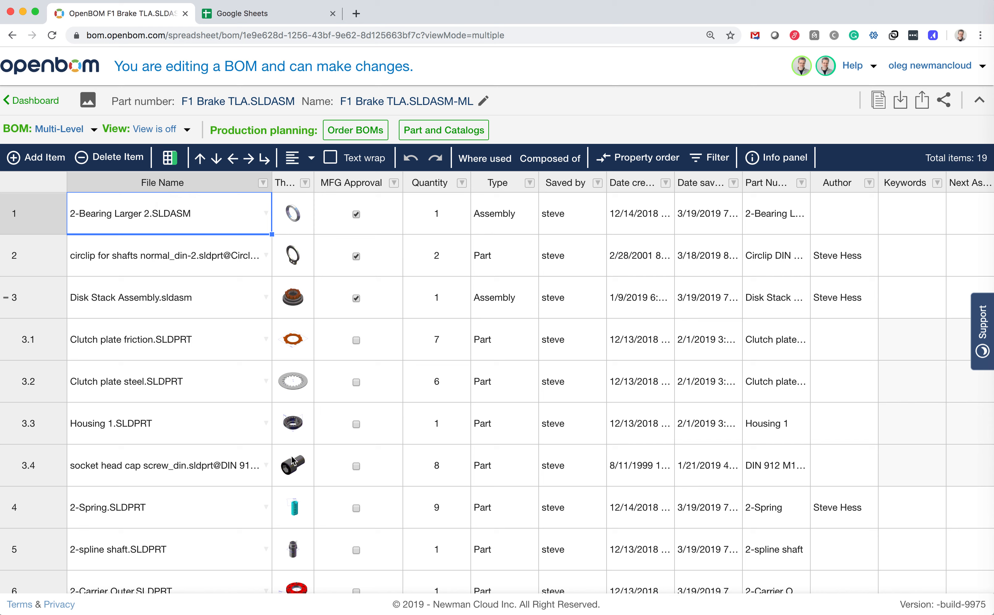
pyautogui.click(263, 183)
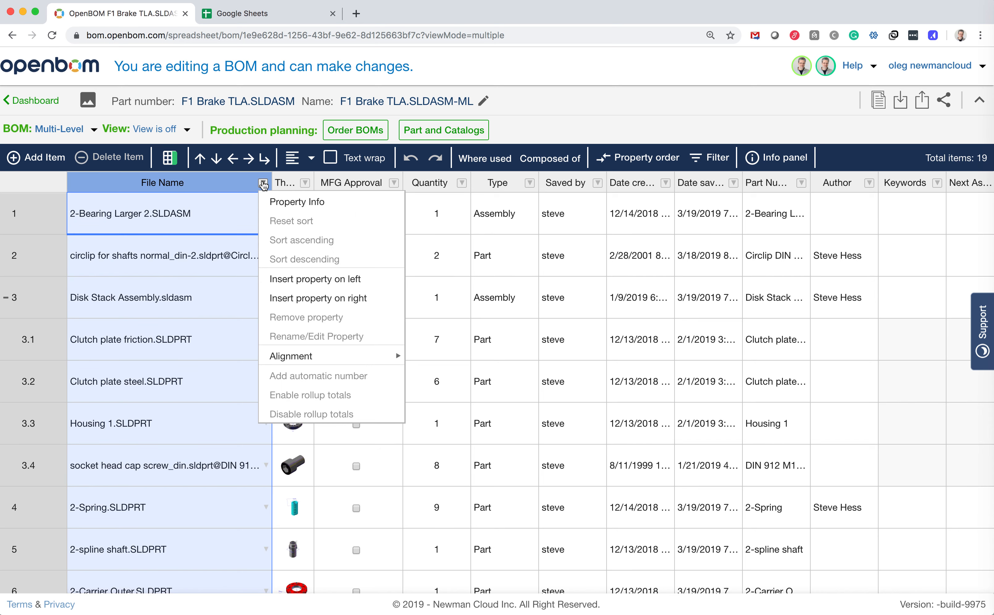
pyautogui.click(297, 202)
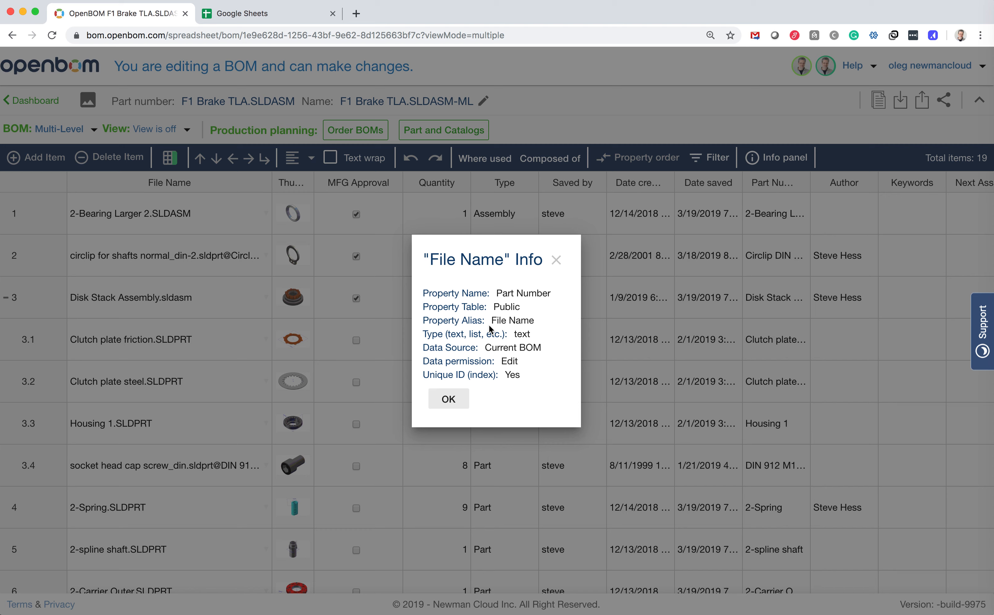
pyautogui.moveTo(266, 522)
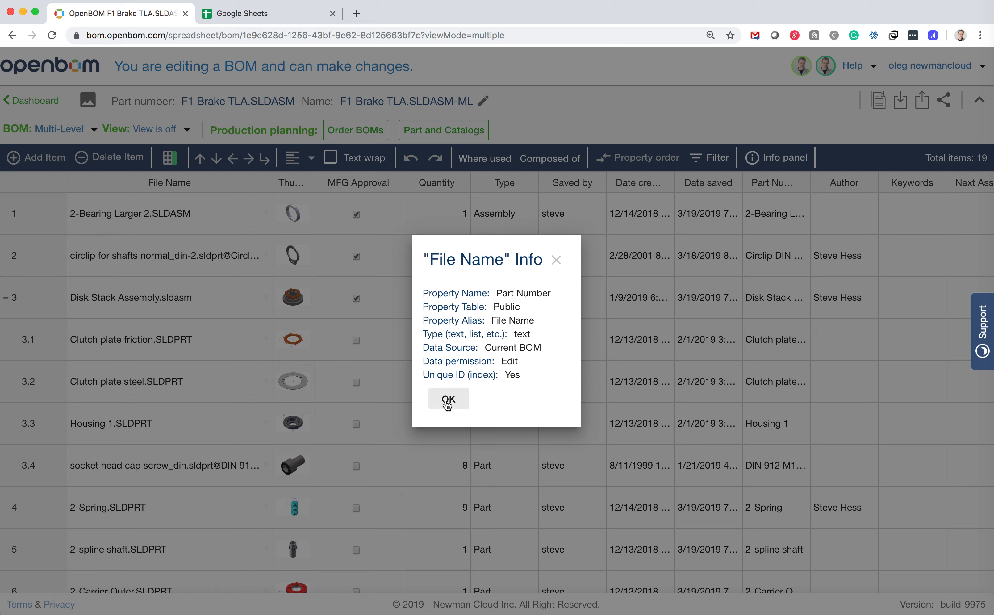
# Step: Limit the Excel export to File Name, Thumbnail image, Type and Part Number properties
pyautogui.click(448, 398)
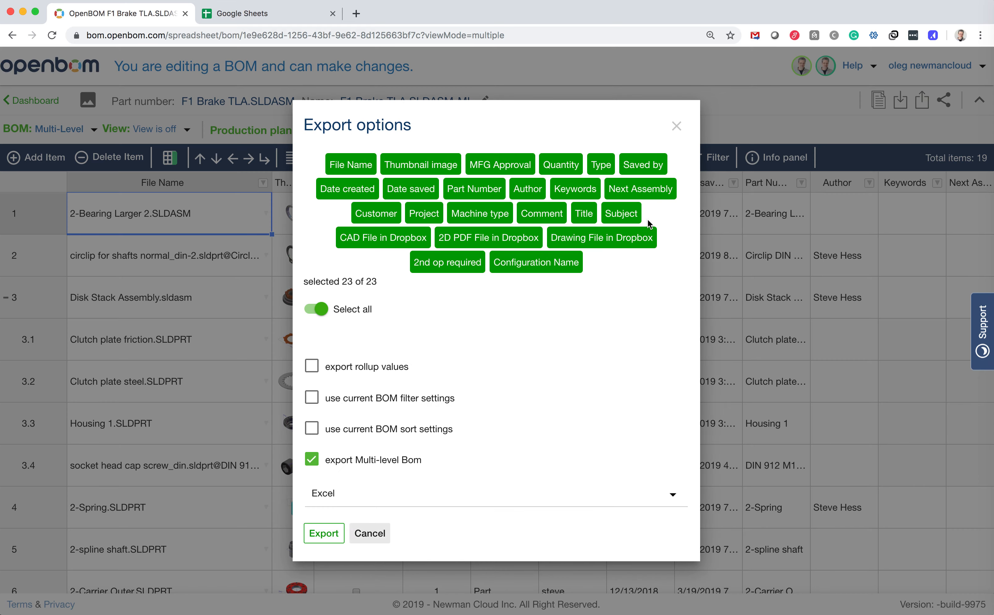
pyautogui.moveTo(355, 206)
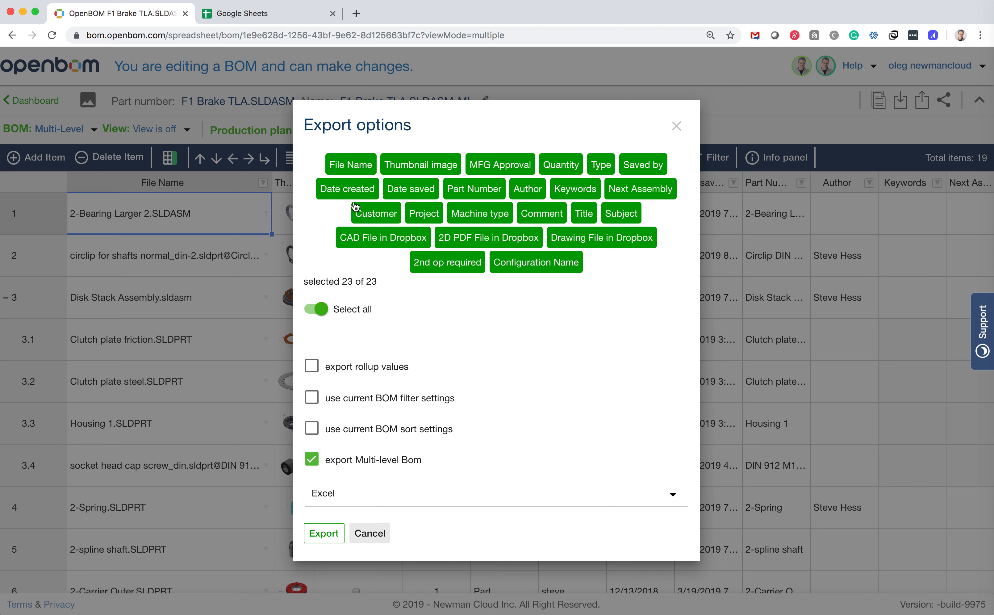
pyautogui.click(315, 309)
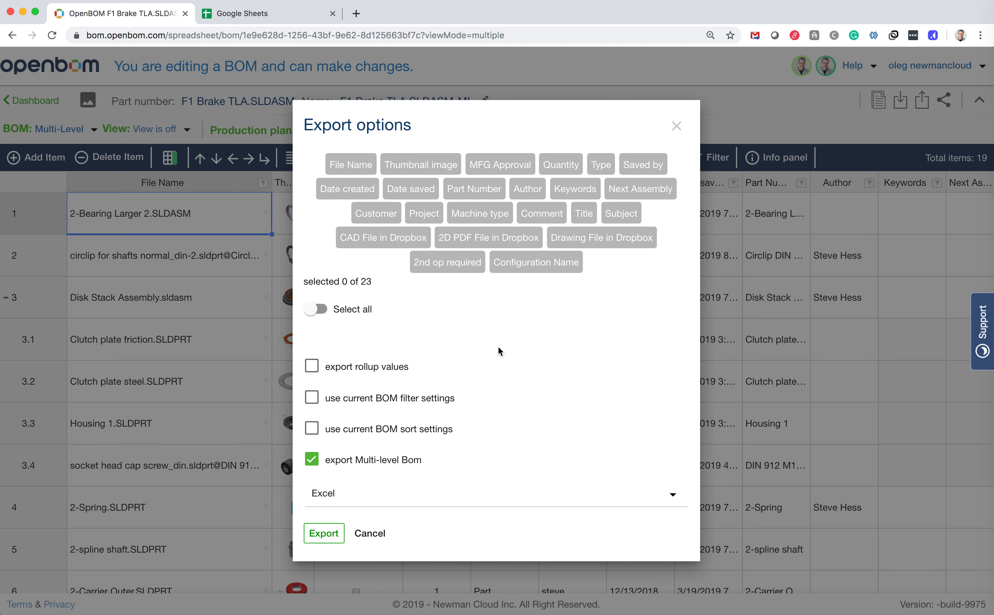
pyautogui.click(350, 164)
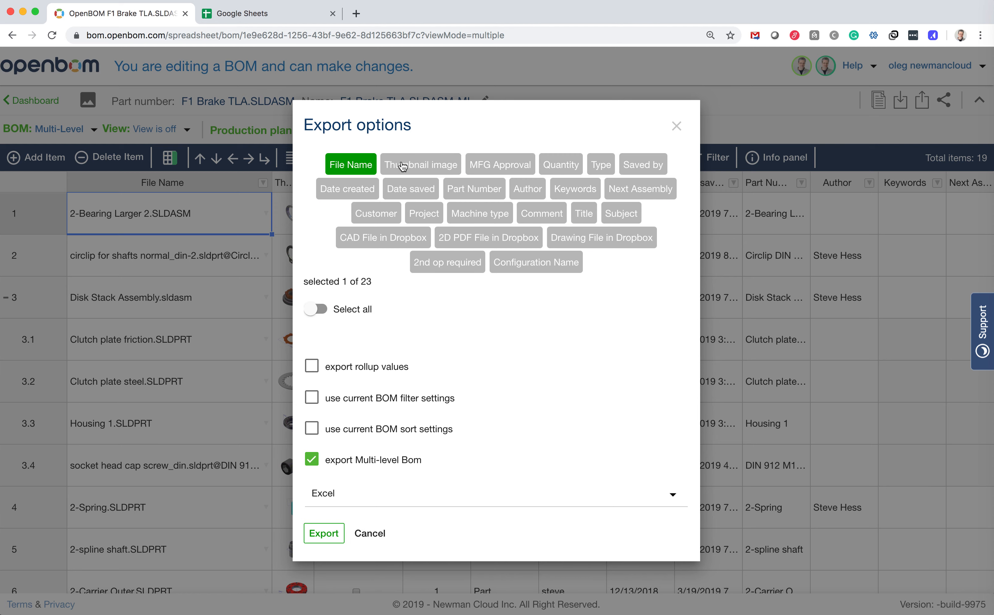
pyautogui.click(420, 164)
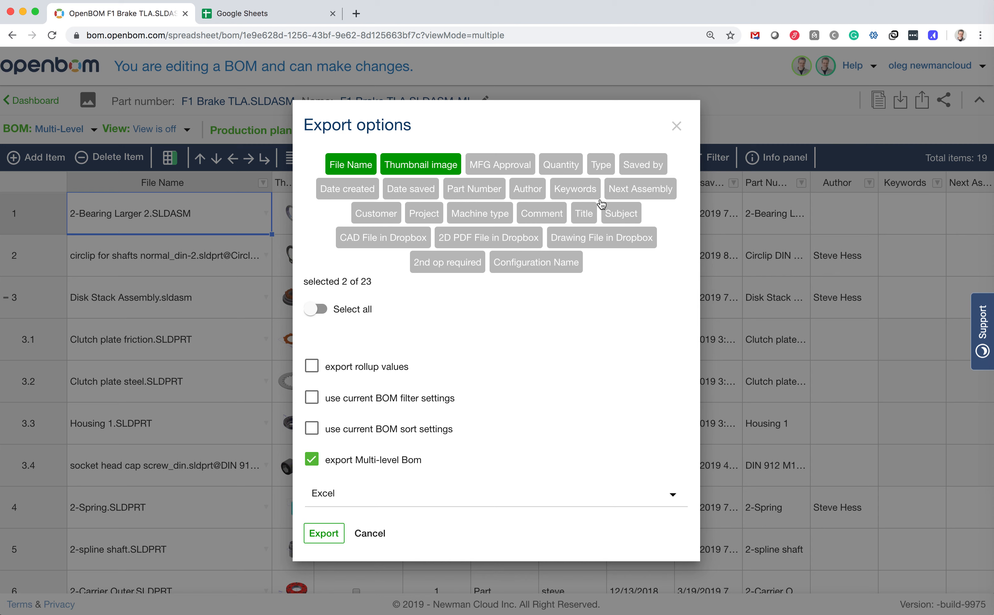
pyautogui.click(536, 262)
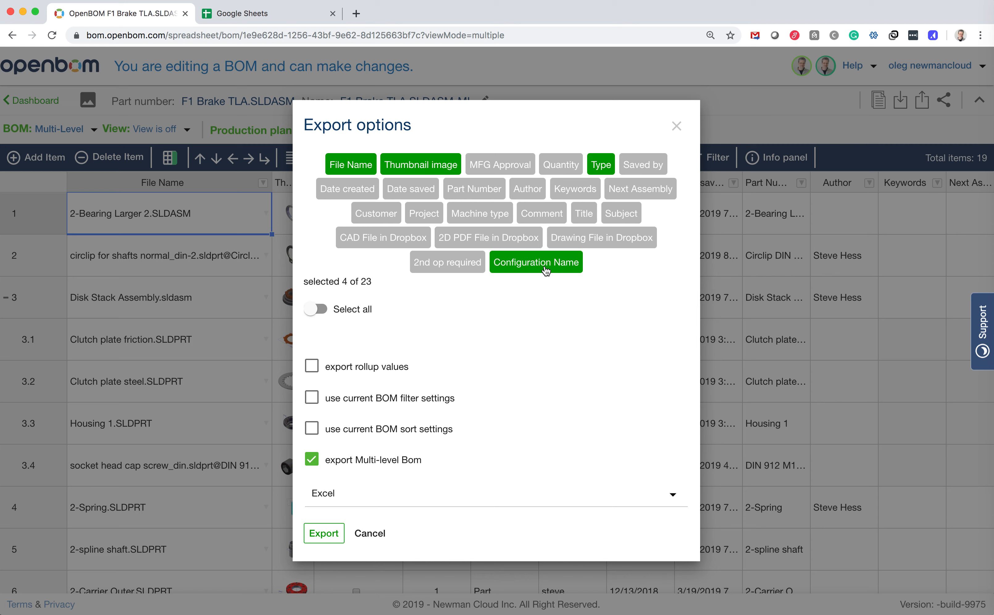
pyautogui.moveTo(624, 281)
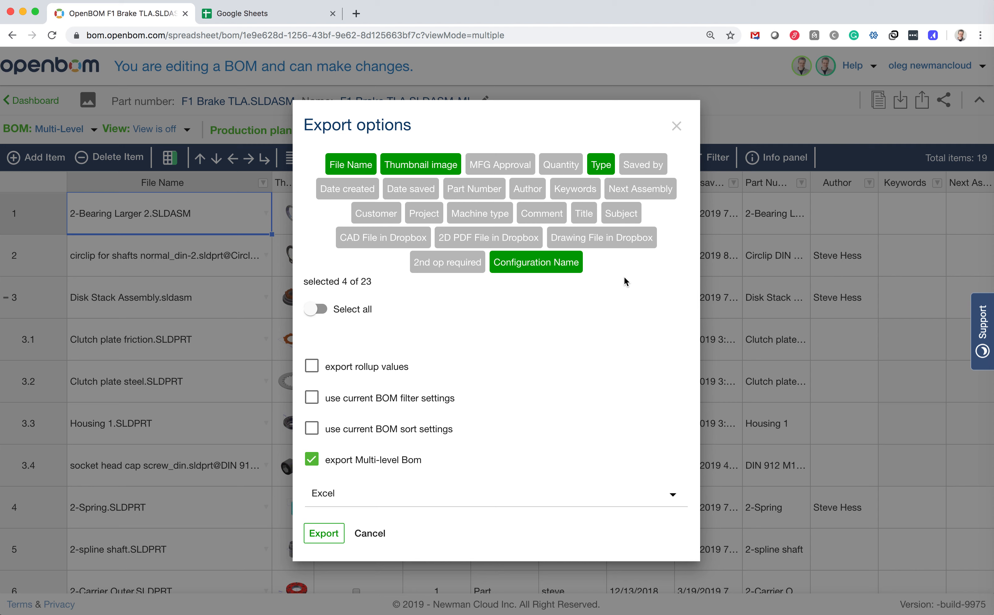
pyautogui.click(473, 189)
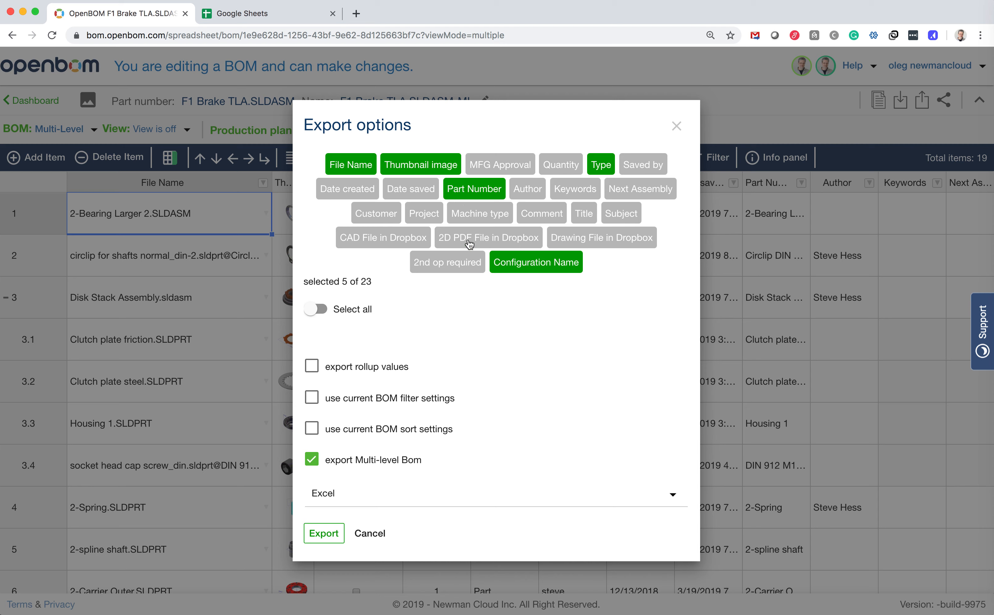
pyautogui.moveTo(340, 470)
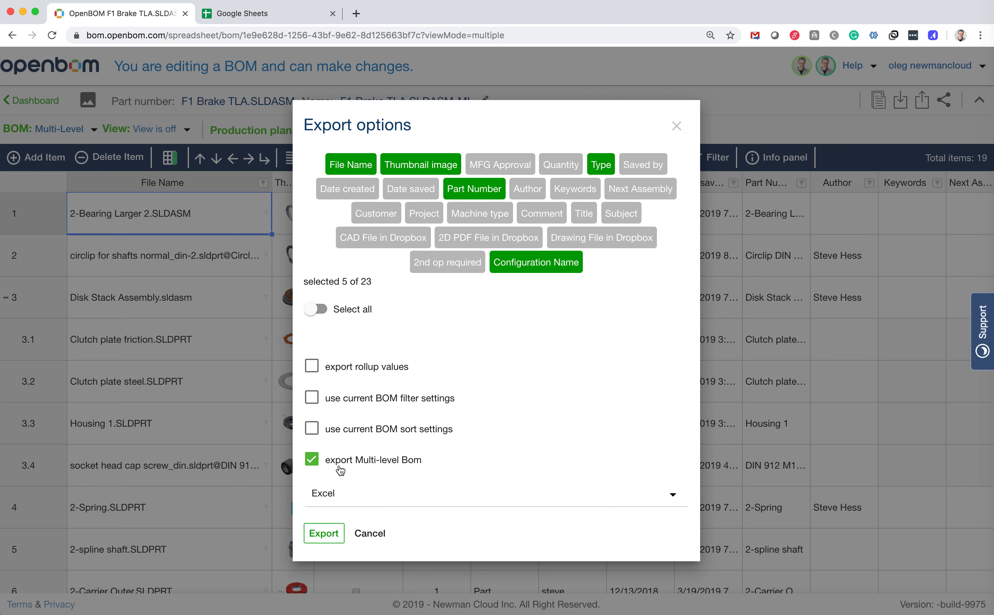
pyautogui.moveTo(394, 472)
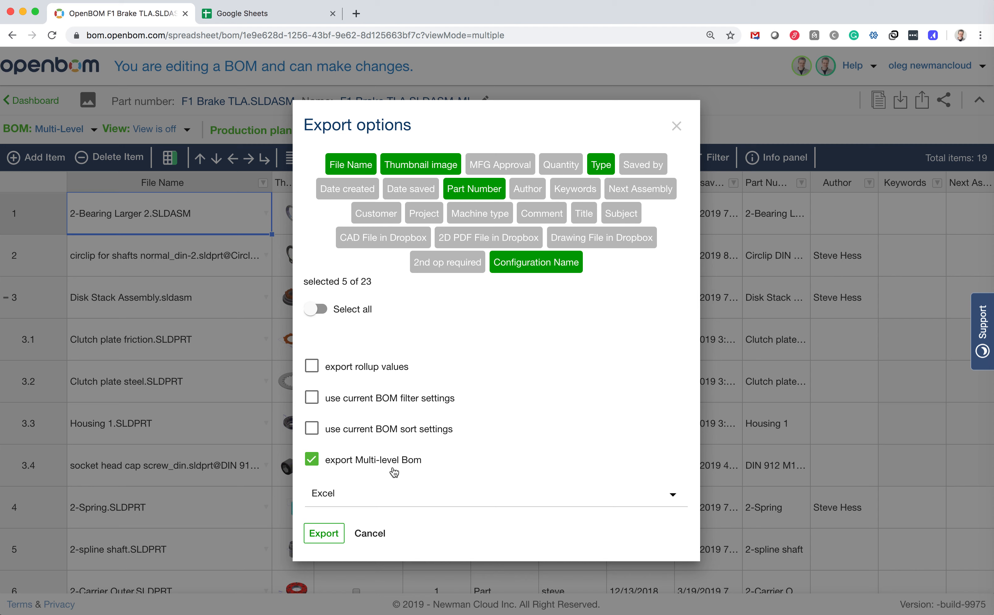
pyautogui.moveTo(221, 486)
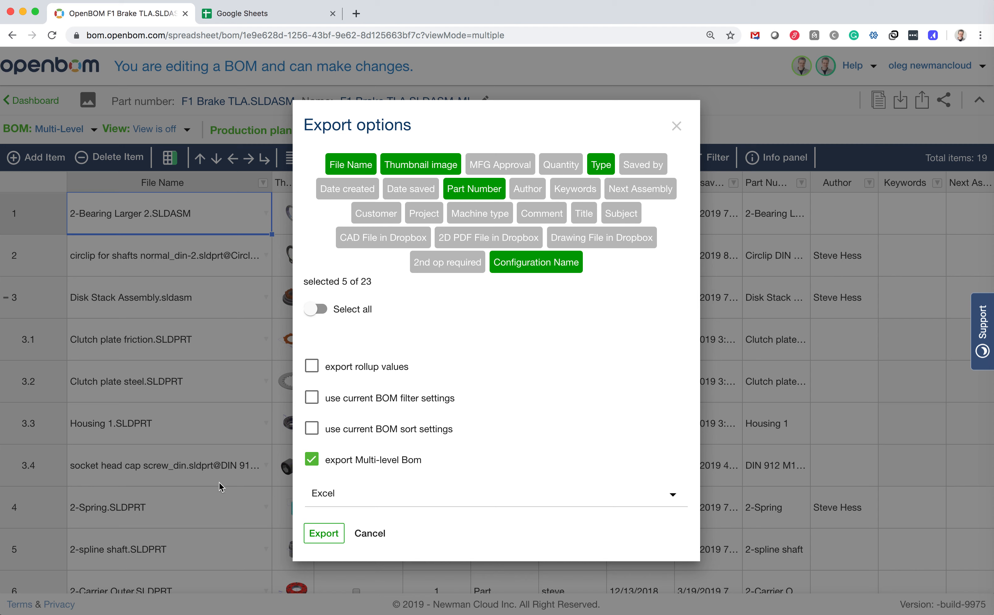
pyautogui.moveTo(361, 501)
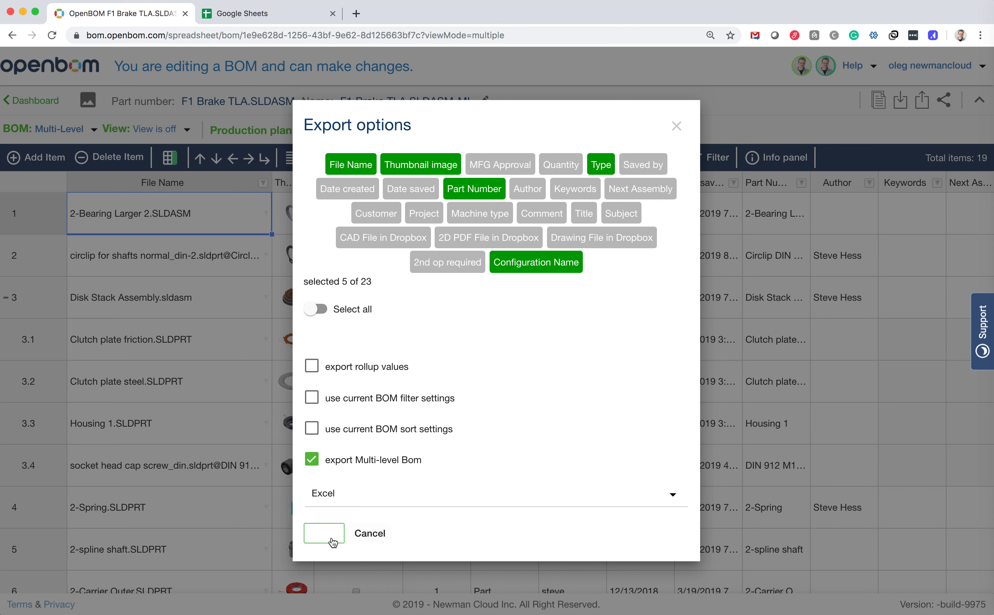
# Step: Download the multi-level BOM as an XLS file and switch to Google Sheets
pyautogui.click(324, 533)
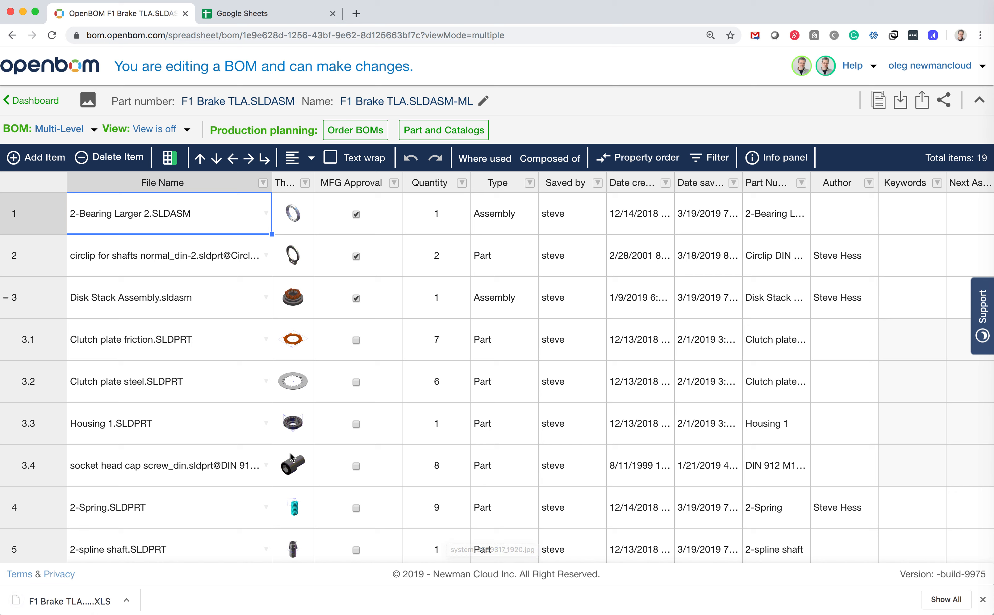
pyautogui.moveTo(326, 309)
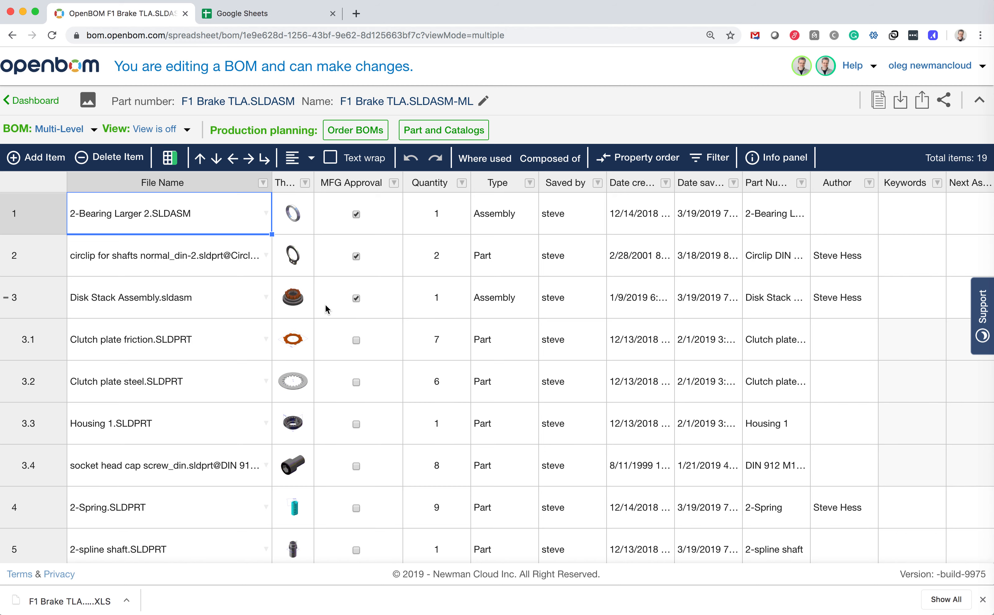
pyautogui.click(259, 14)
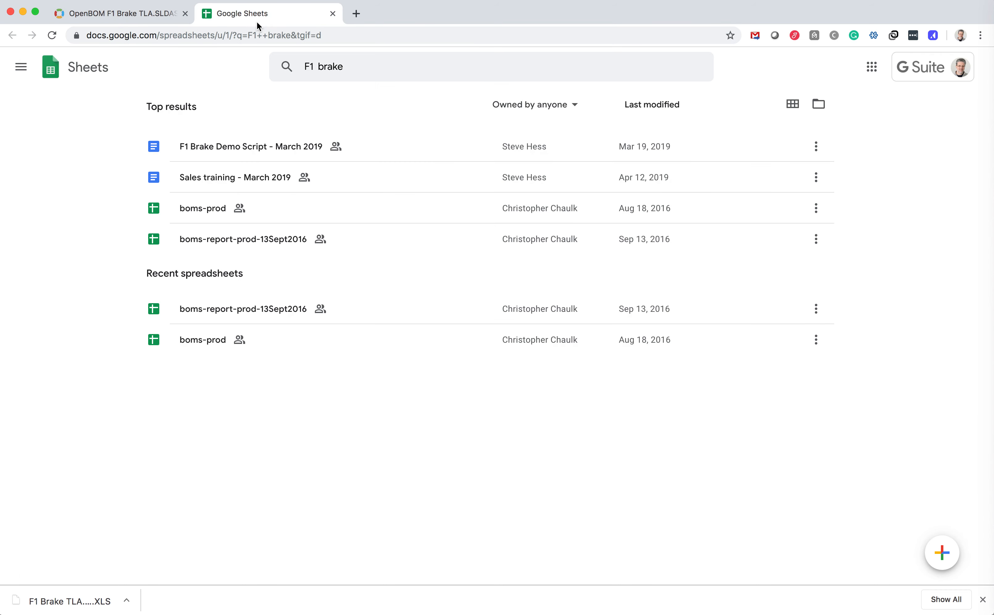
pyautogui.moveTo(346, 474)
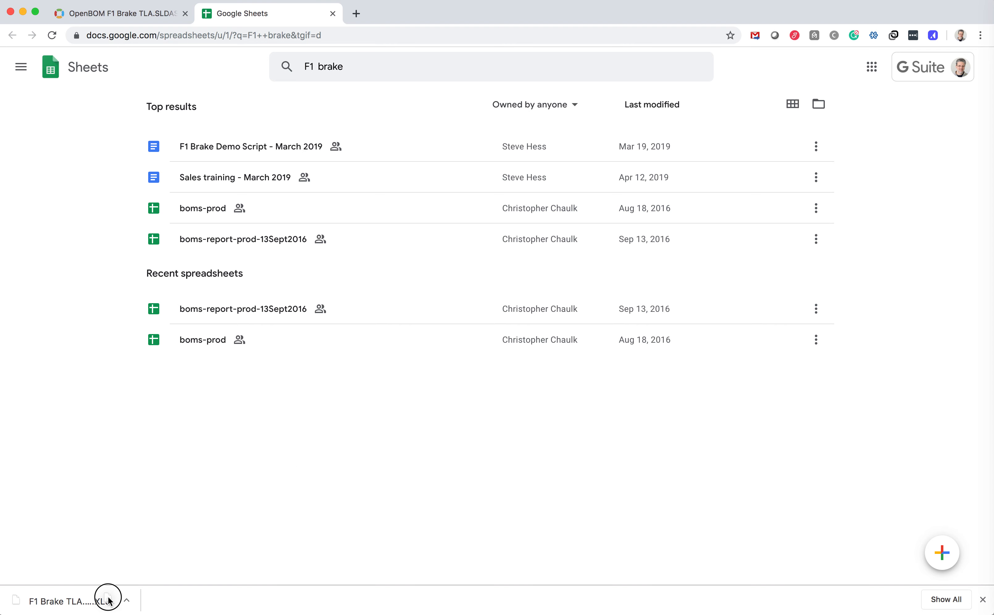
pyautogui.moveTo(873, 89)
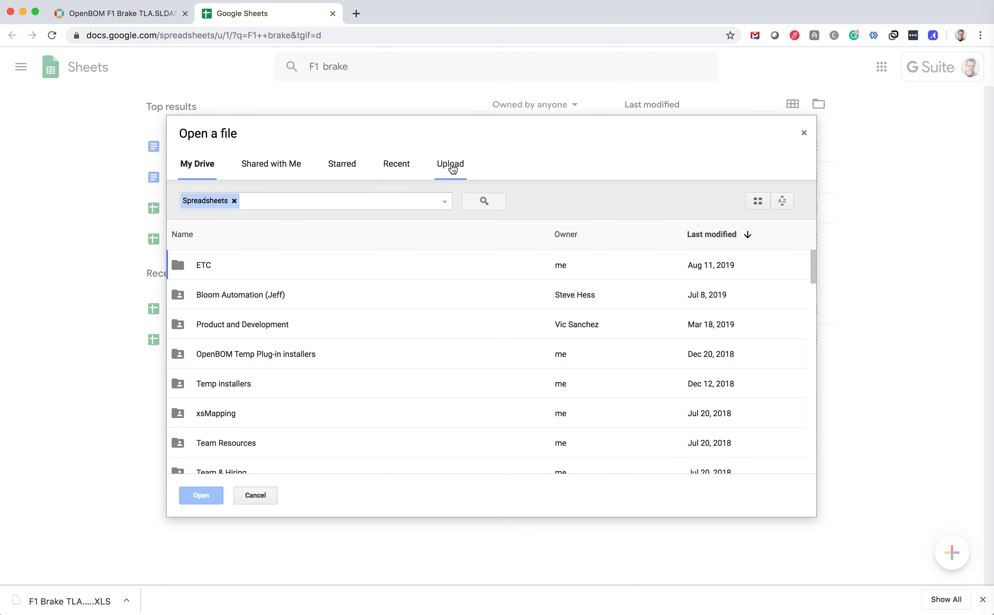
# Step: Upload the downloaded BOM XLS from the computer and open it as a sheet
pyautogui.click(449, 164)
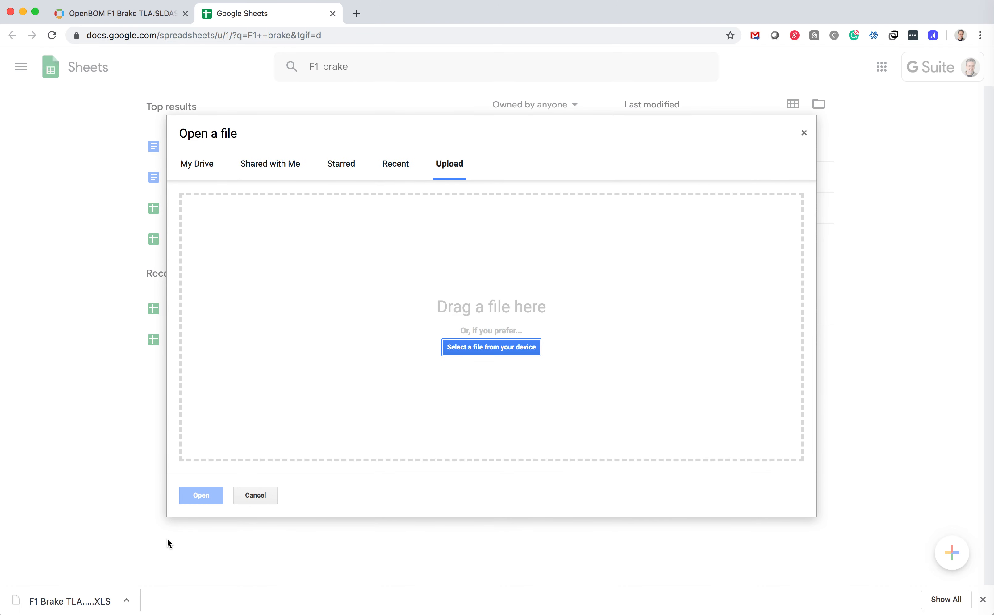
pyautogui.click(491, 347)
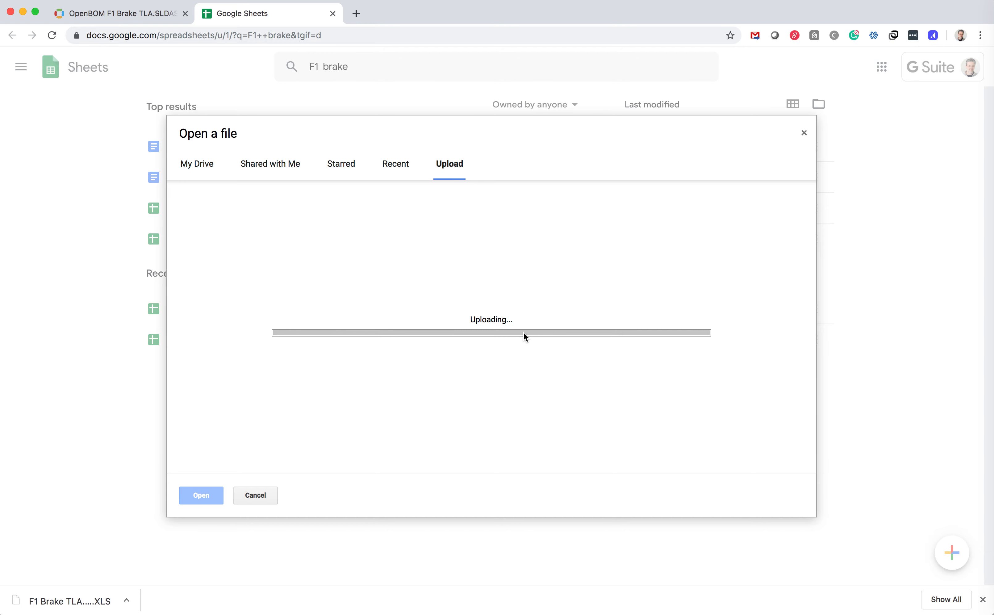
pyautogui.moveTo(523, 359)
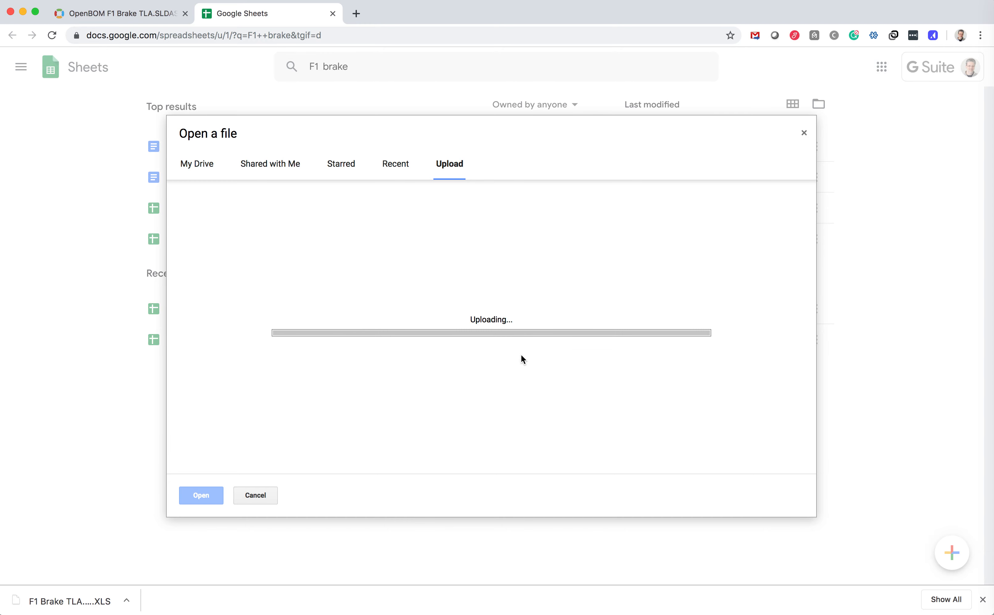
pyautogui.click(200, 495)
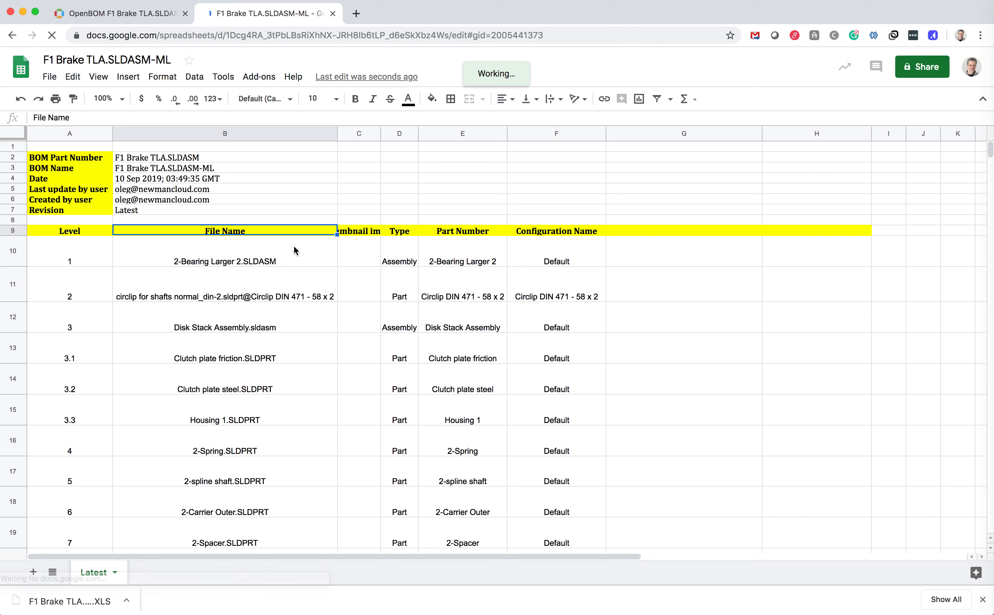
# Step: Clear the BOM info rows 2–7 and delete the Level column so File Name leads
pyautogui.click(224, 261)
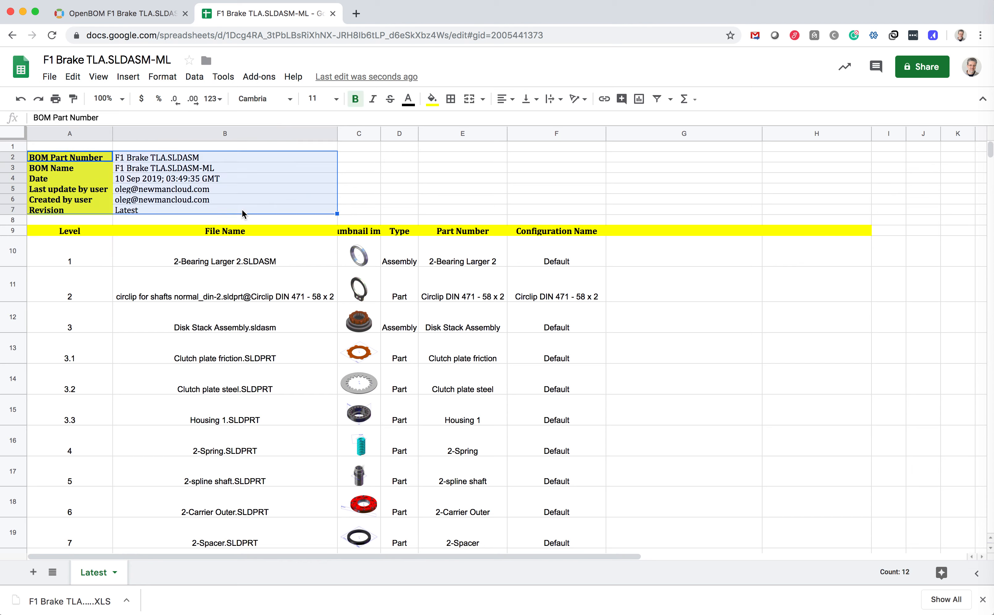
pyautogui.press('Delete')
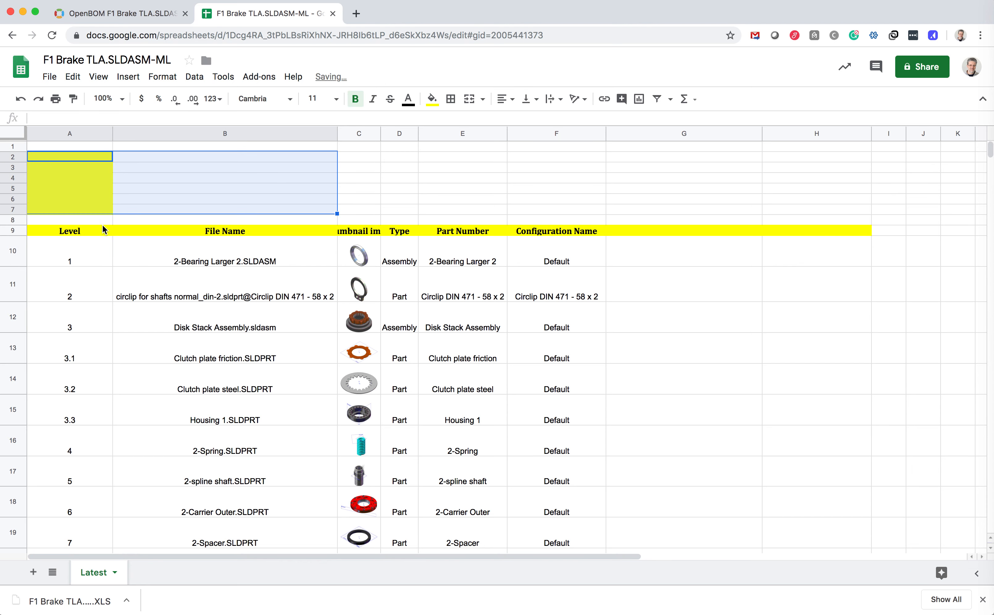
pyautogui.moveTo(101, 230)
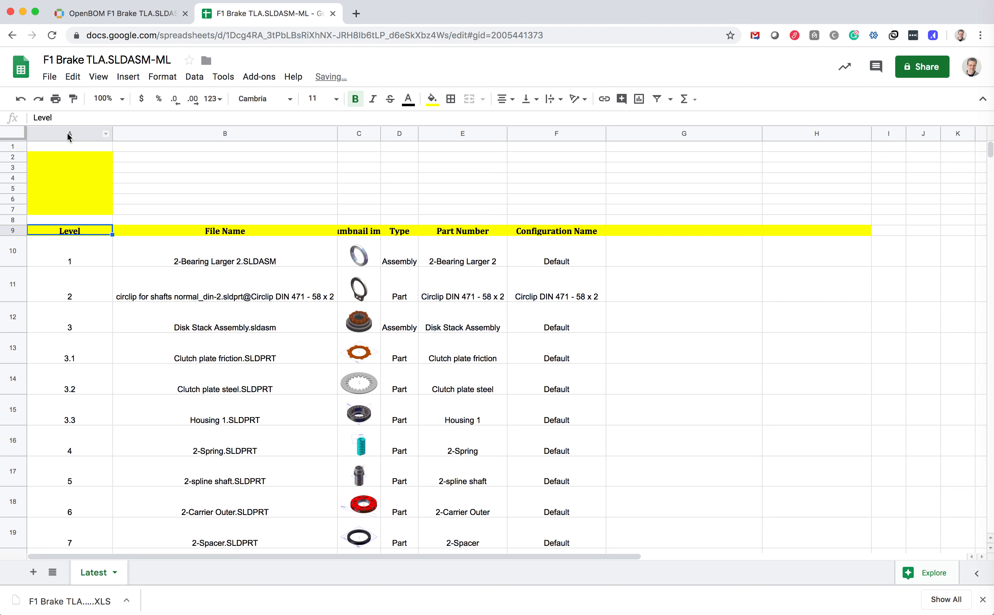
pyautogui.click(68, 134)
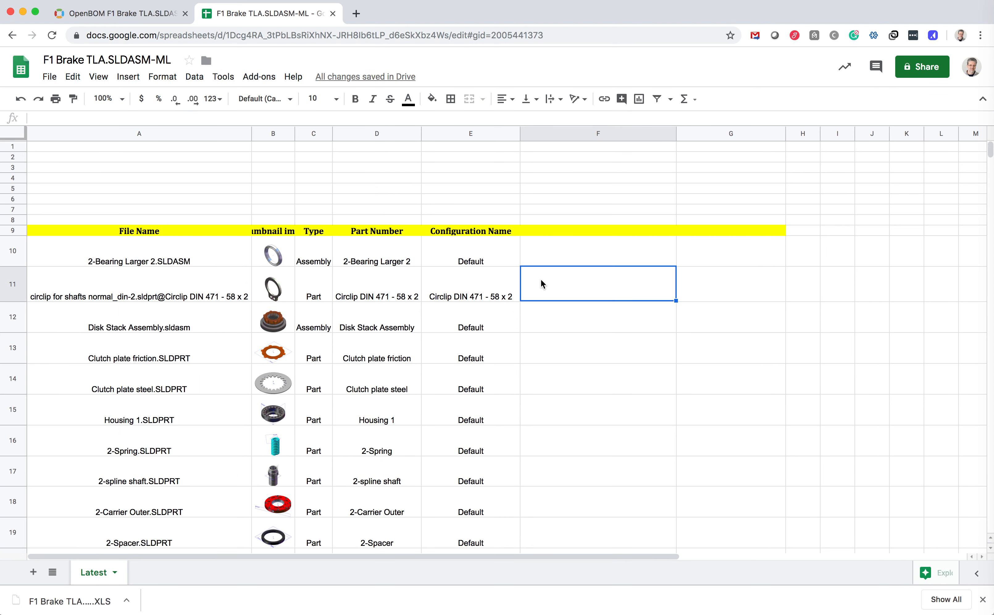
# Step: Add a Cost column after Configuration Name with values 2.1, 0.2 and 20
pyautogui.write('Cost')
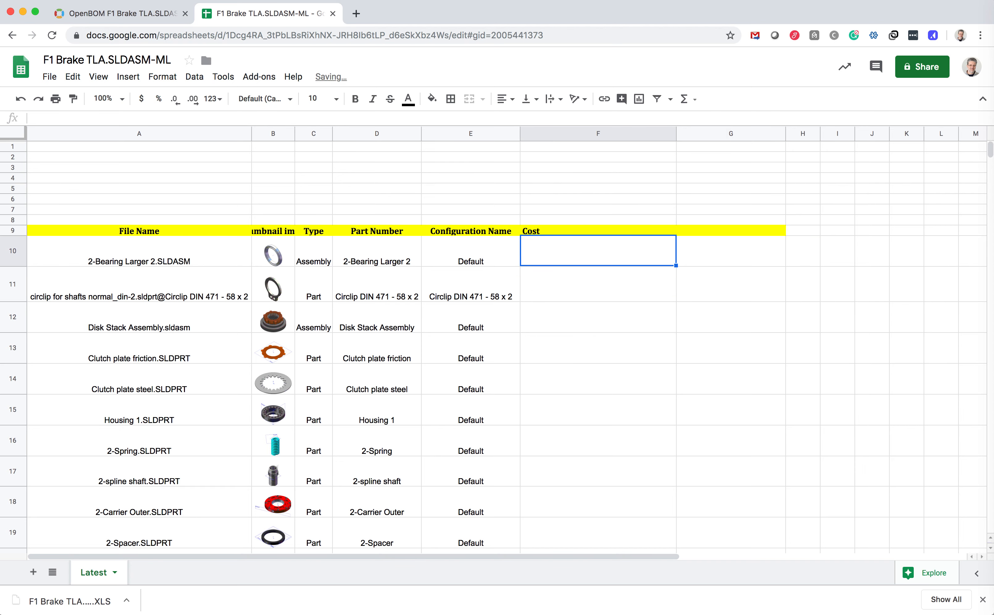
pyautogui.write('2.1')
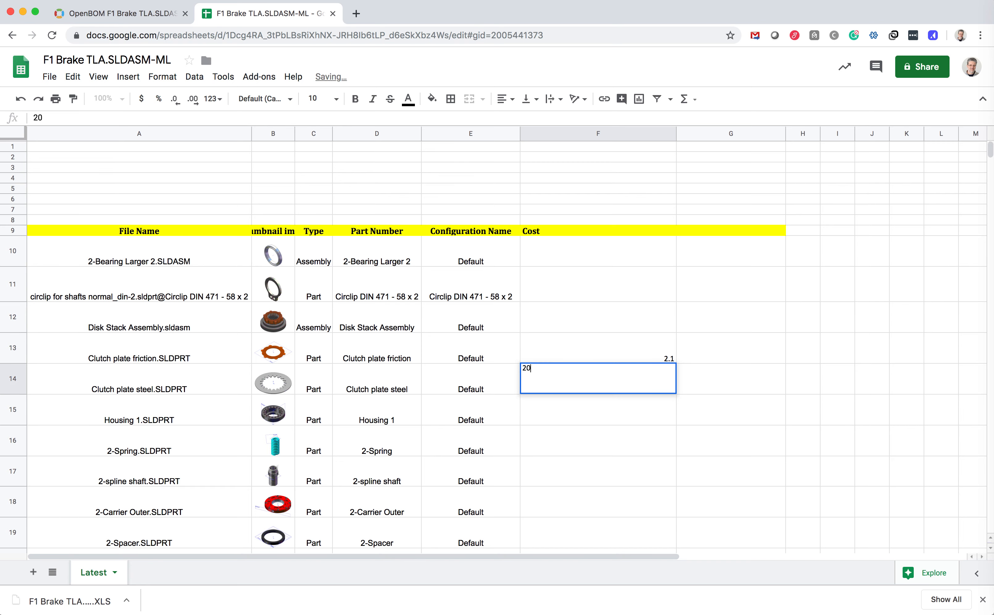
pyautogui.write('0.2')
pyautogui.click(597, 410)
pyautogui.write('20')
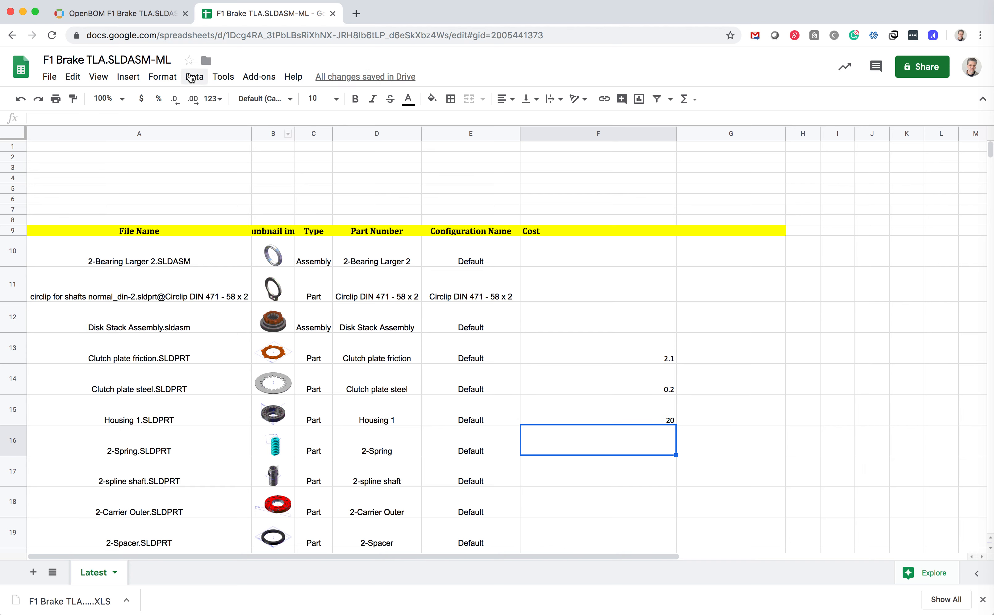
# Step: Rename the spreadsheet to 'F1 Brake Catalog' and return to OpenBOM
pyautogui.click(106, 61)
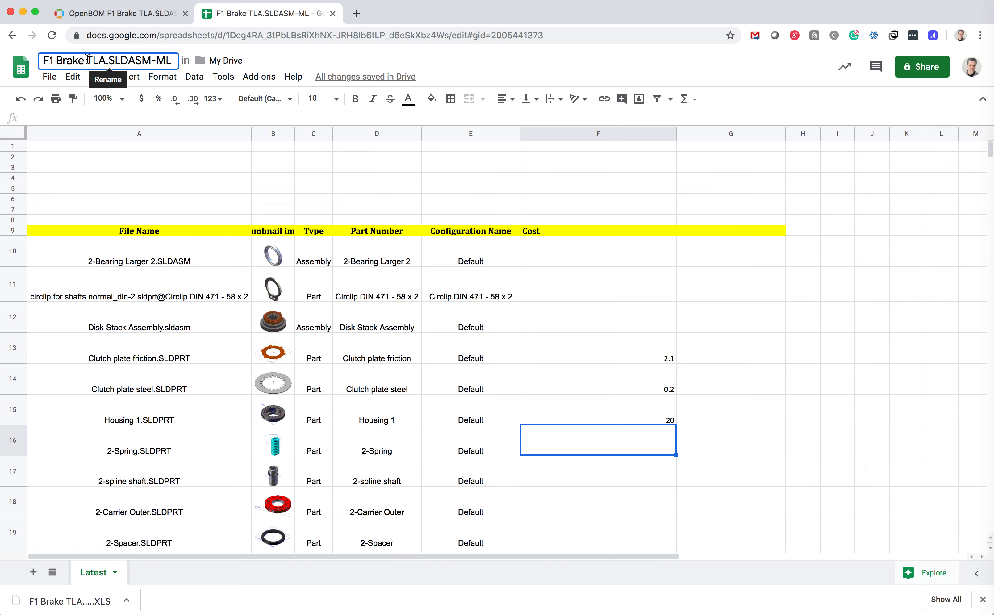
pyautogui.write('F1 Brake Catalog')
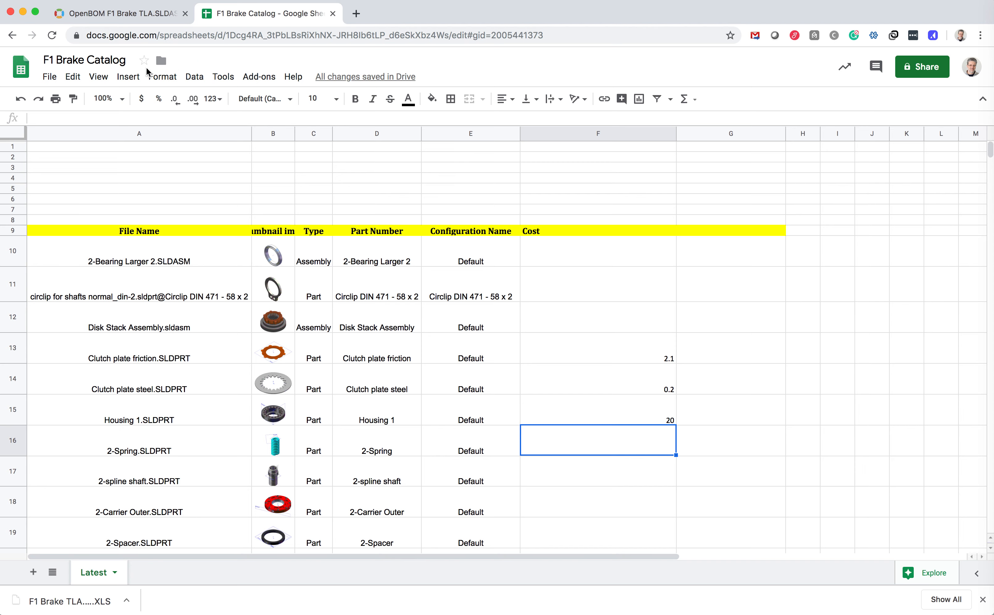
pyautogui.click(85, 61)
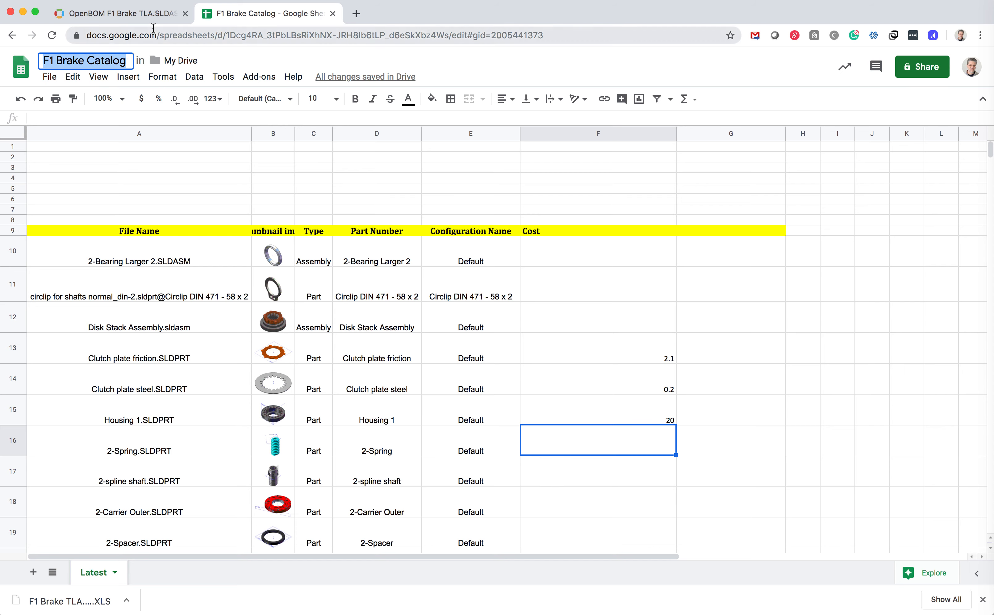
pyautogui.click(120, 13)
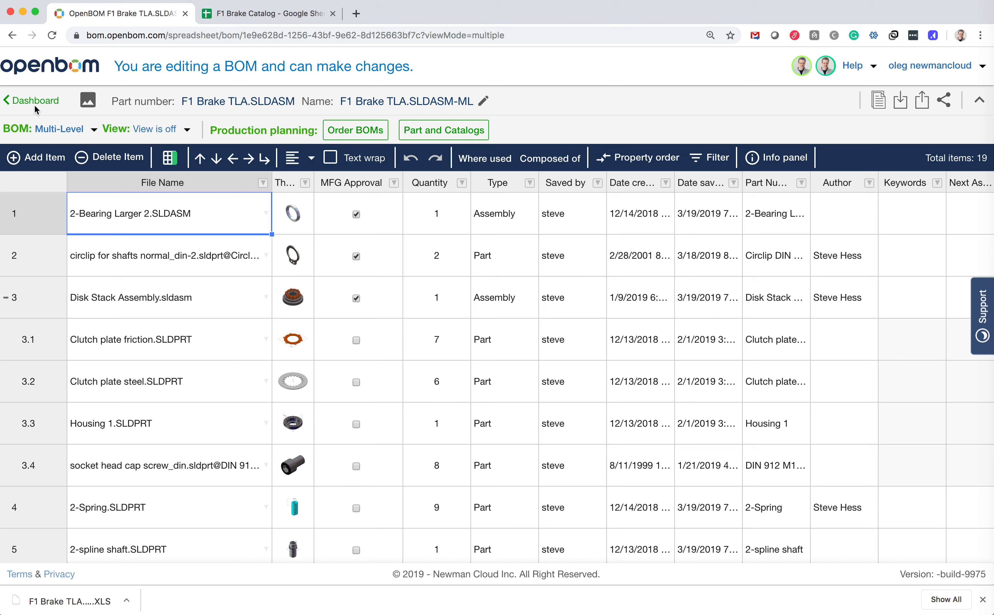
# Step: From the dashboard, start a Google Sheet import with F1 Brake Catalog as the source
pyautogui.click(30, 100)
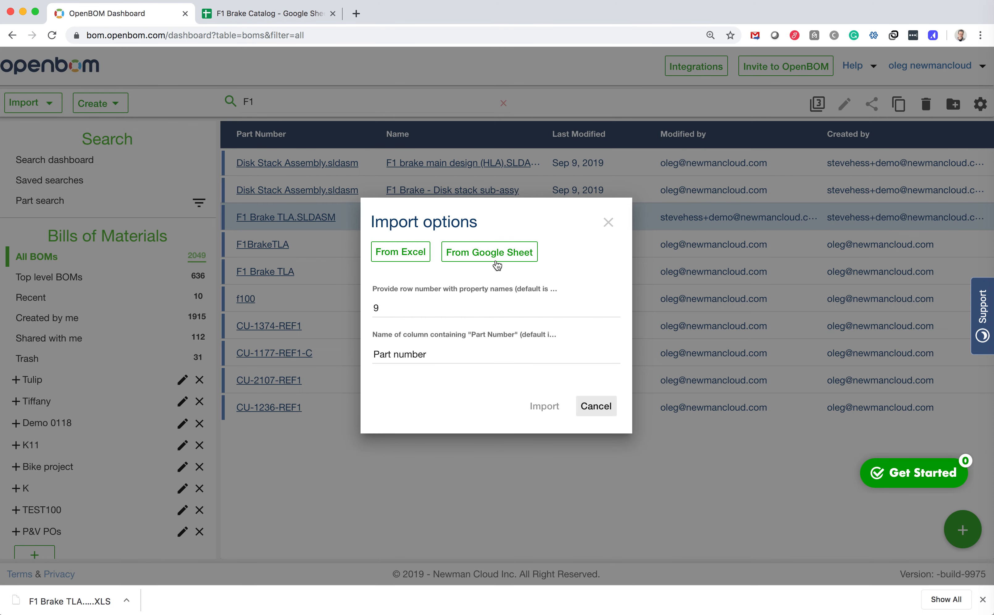
pyautogui.click(489, 252)
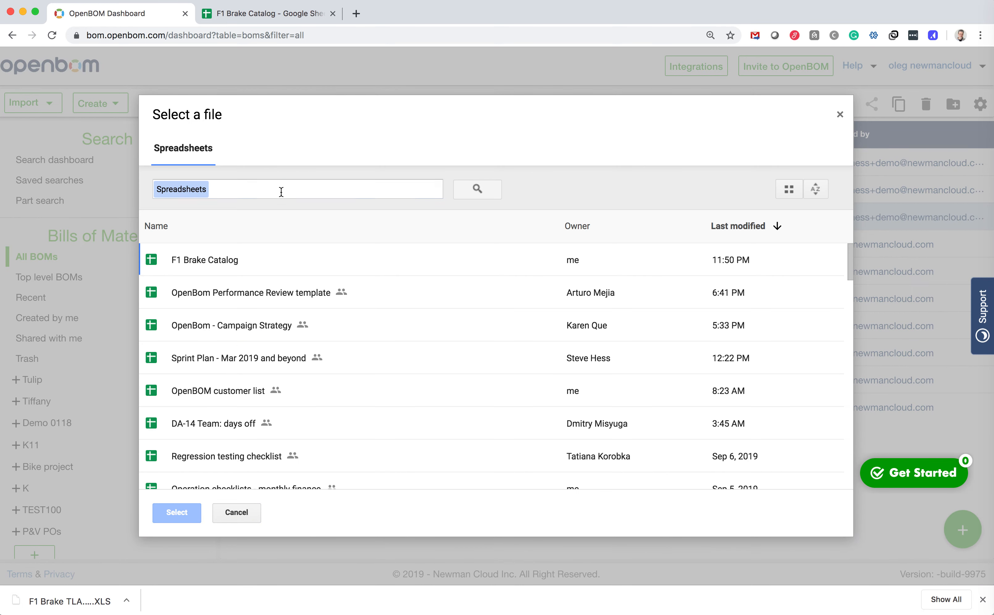
pyautogui.click(317, 189)
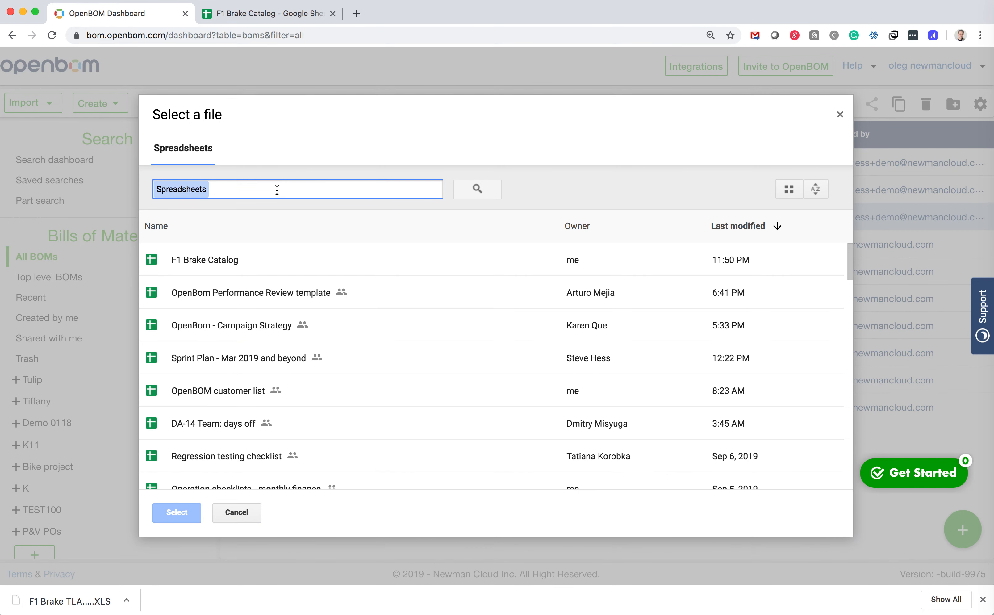
pyautogui.click(205, 259)
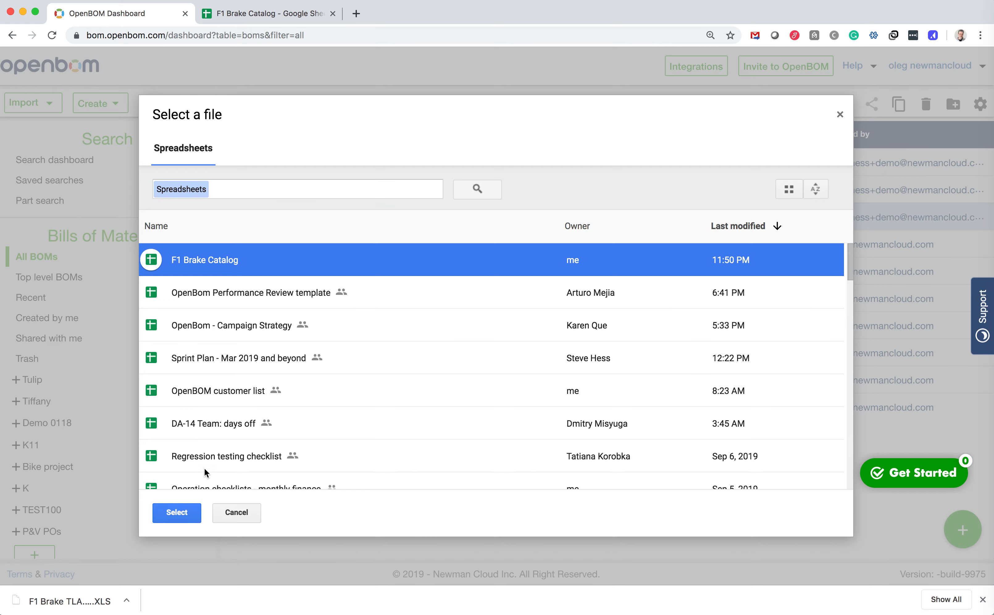
pyautogui.click(176, 512)
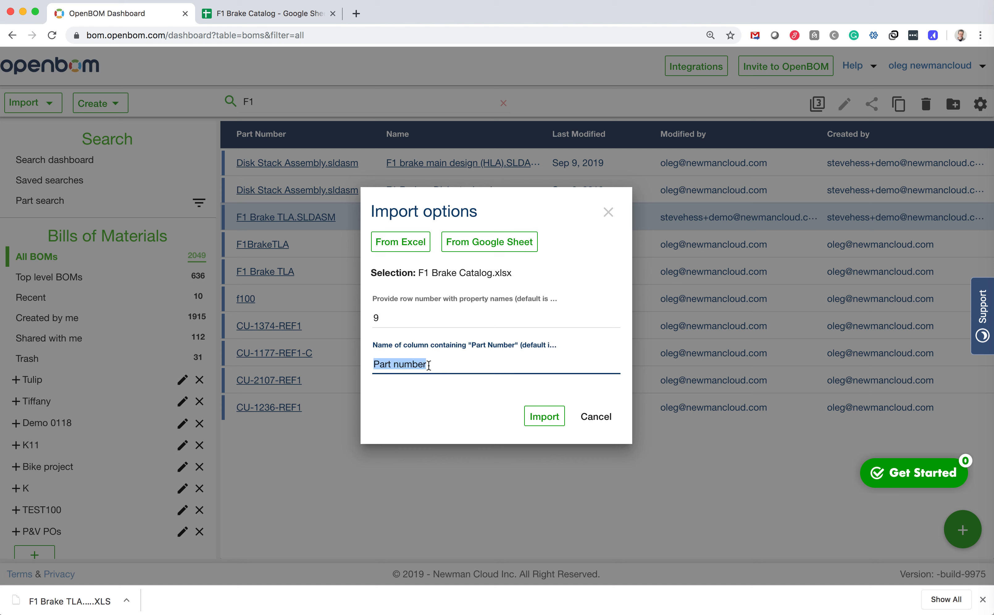
# Step: Import the sheet with 'File Name' as the part number column
pyautogui.write('File Name')
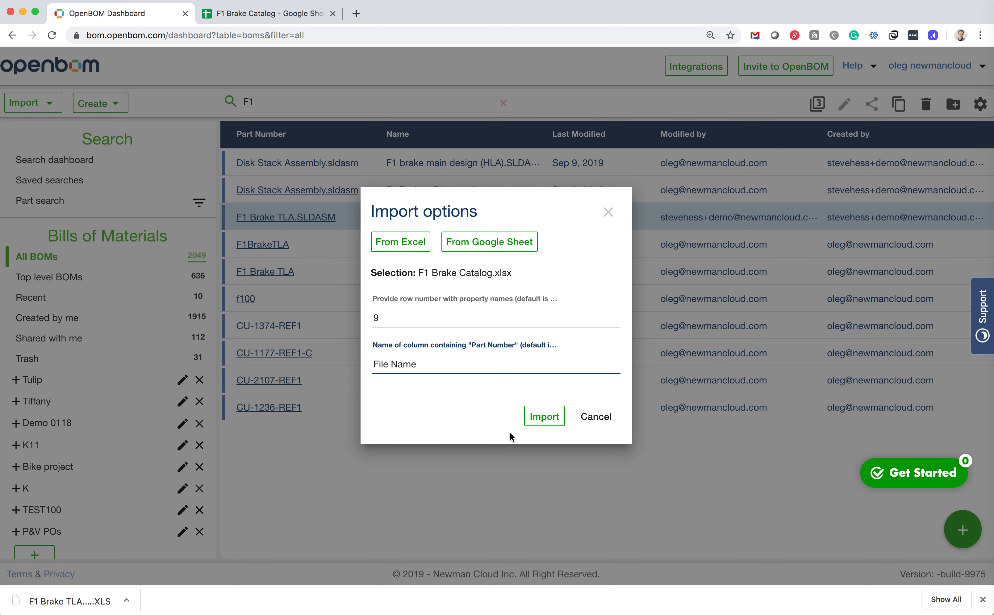
pyautogui.click(543, 417)
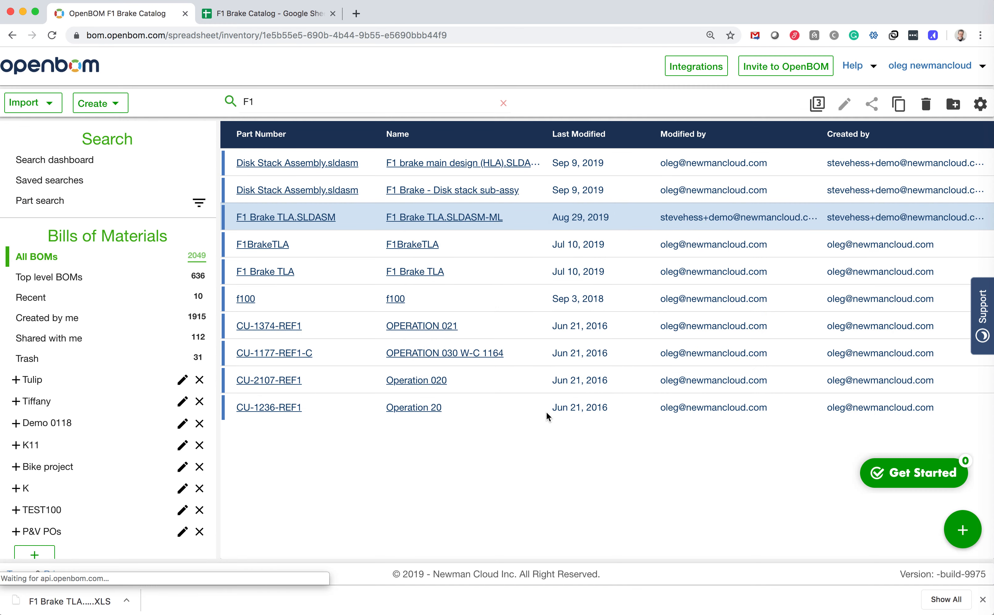
# Step: Review the new catalog's 18 parts with thumbnails and costs $2.10, $0.20, $20.00
pyautogui.click(285, 217)
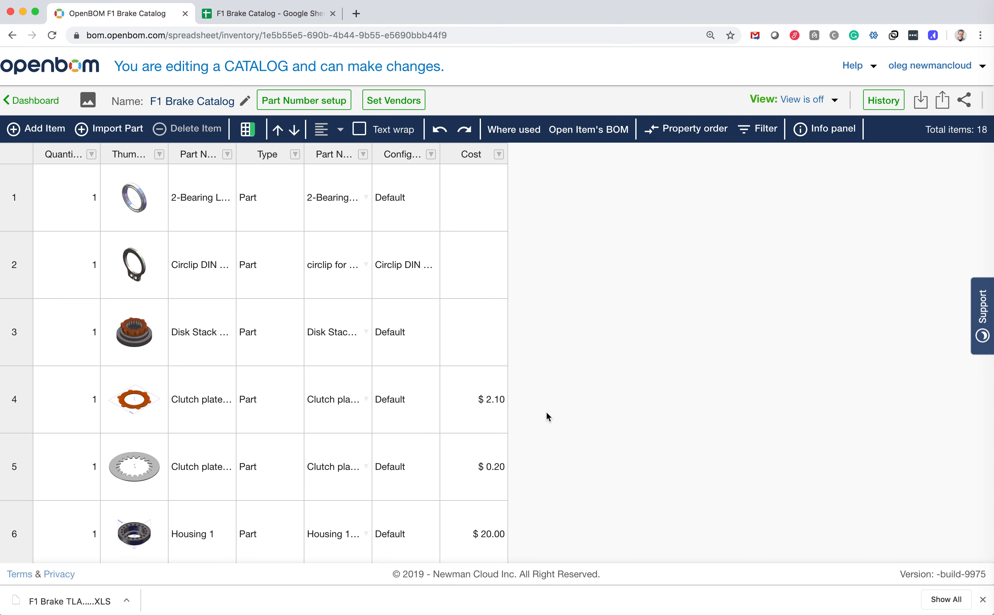
pyautogui.moveTo(171, 359)
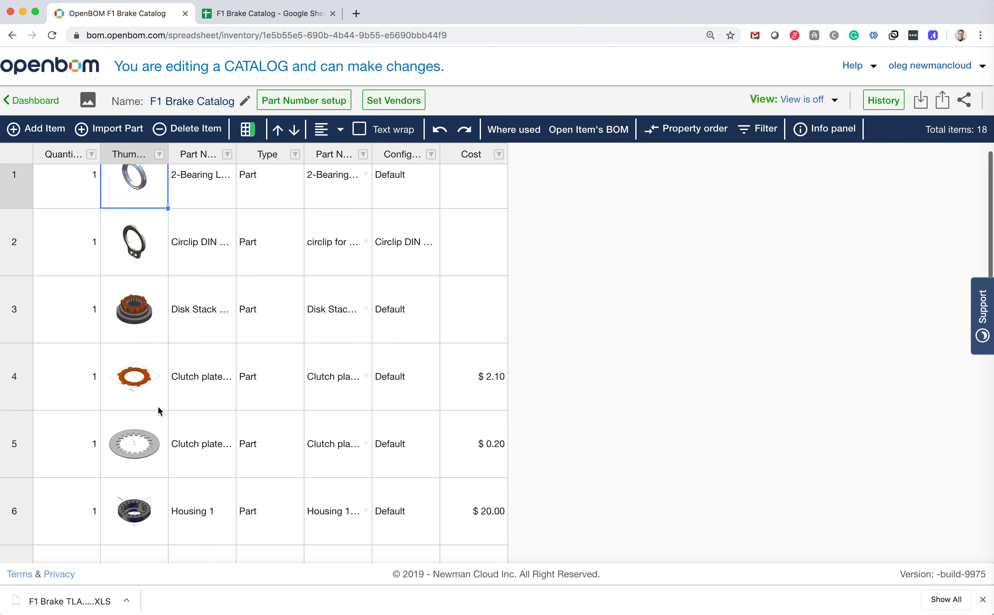
pyautogui.scroll(-3)
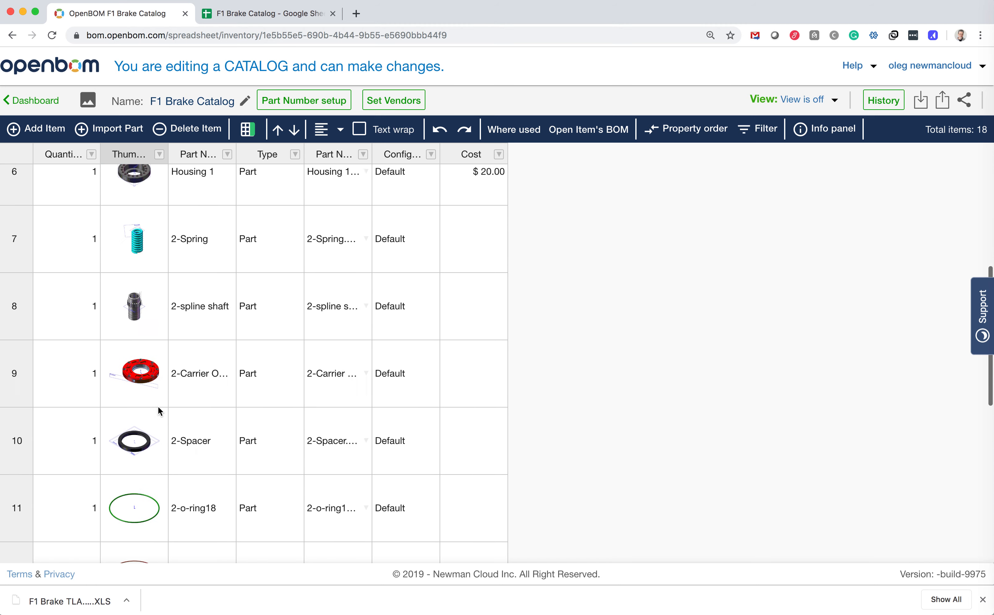